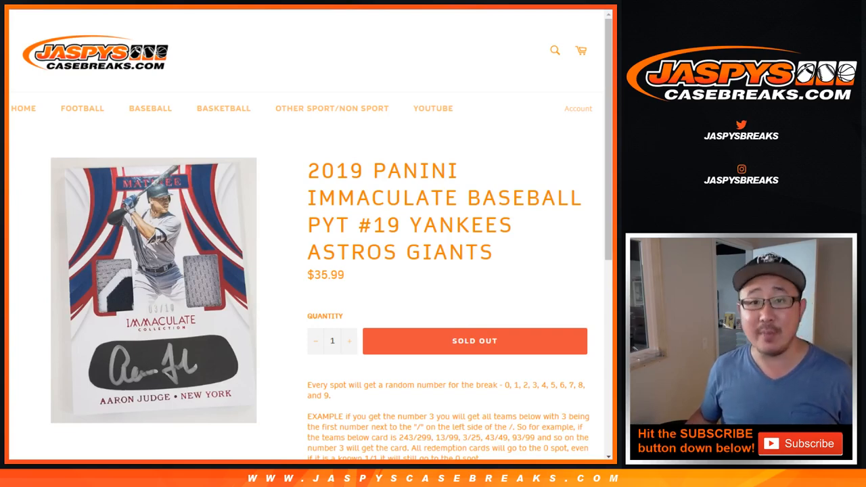
# Randomize the pasted list of ten buyer names four times in the List Randomizer
pyautogui.scroll(-3)
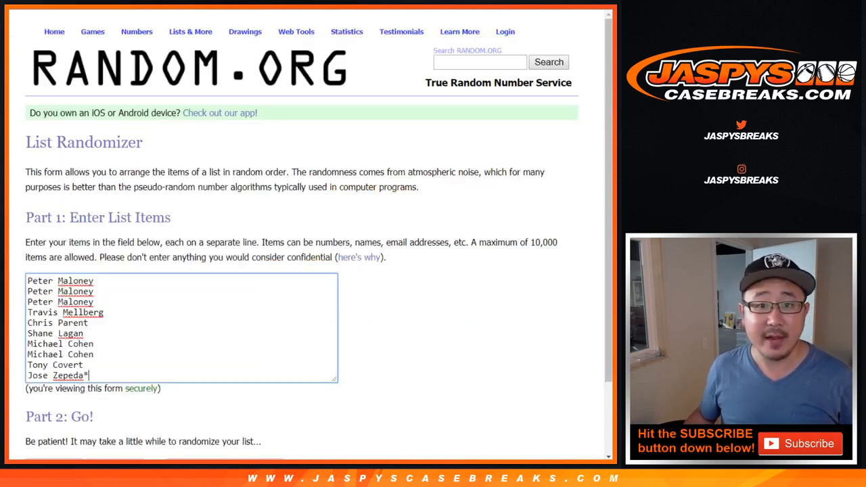
pyautogui.scroll(-3)
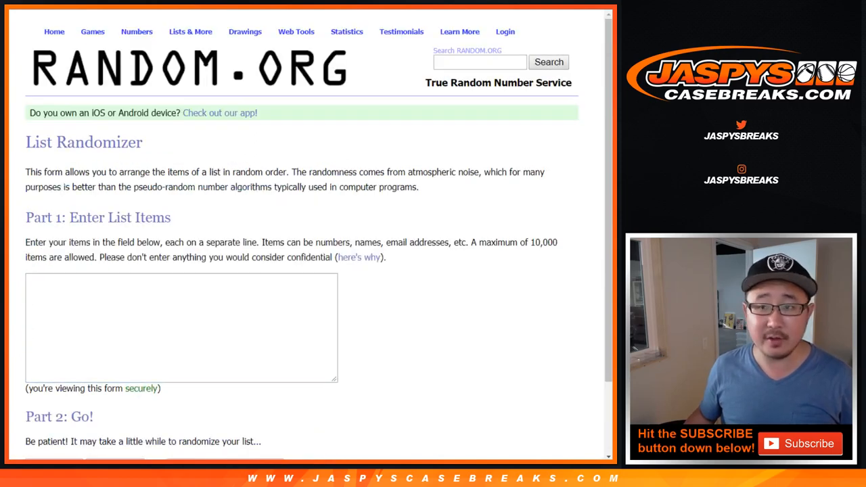
pyautogui.click(181, 326)
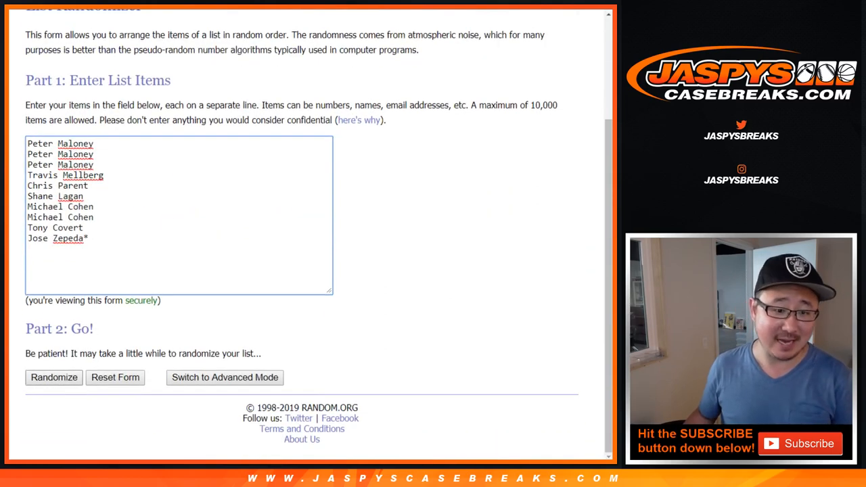
pyautogui.click(54, 376)
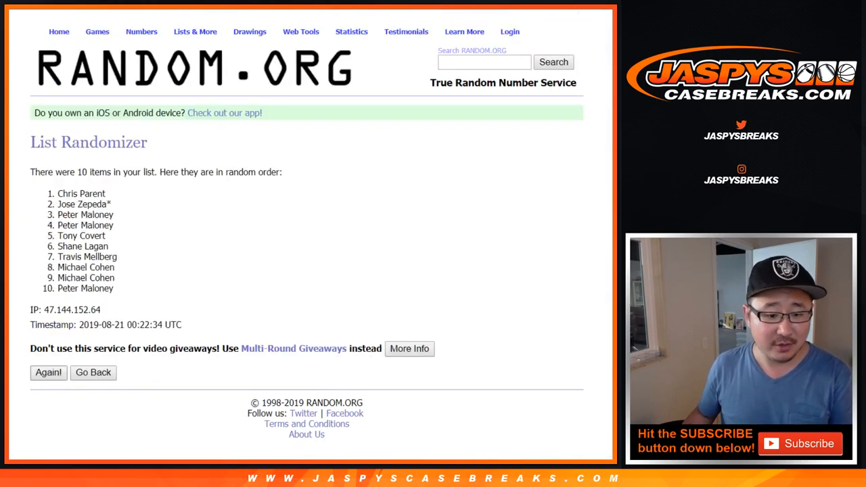
pyautogui.click(49, 372)
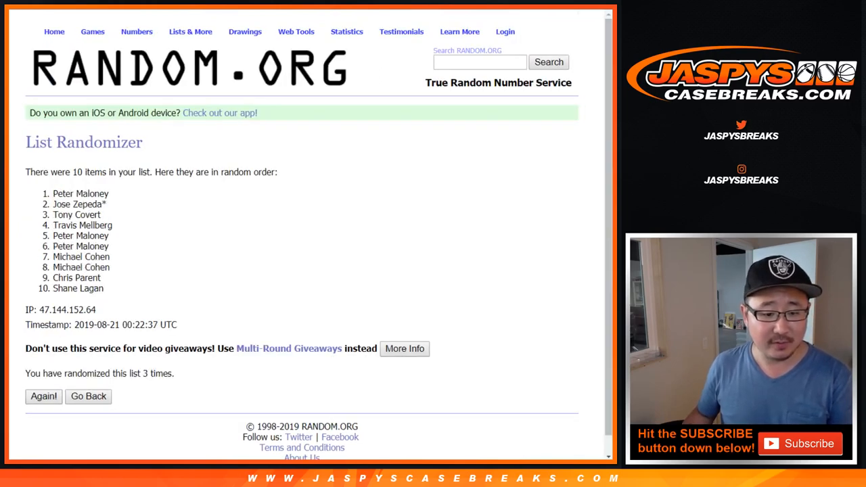
pyautogui.click(44, 395)
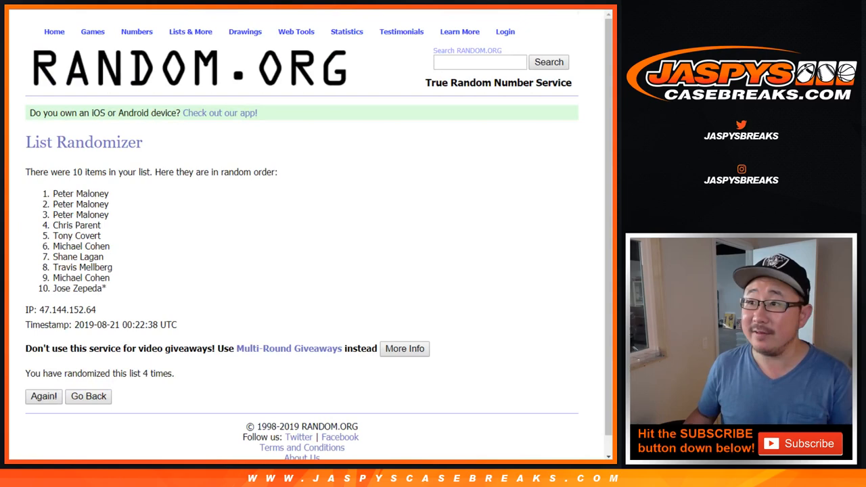
pyautogui.click(43, 395)
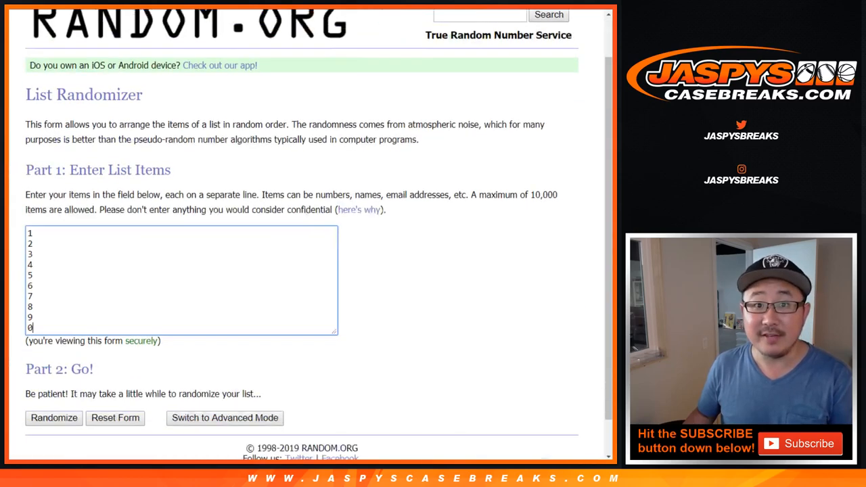
# Randomize the digits 1–9 and 0 four times in the List Randomizer
pyautogui.click(54, 417)
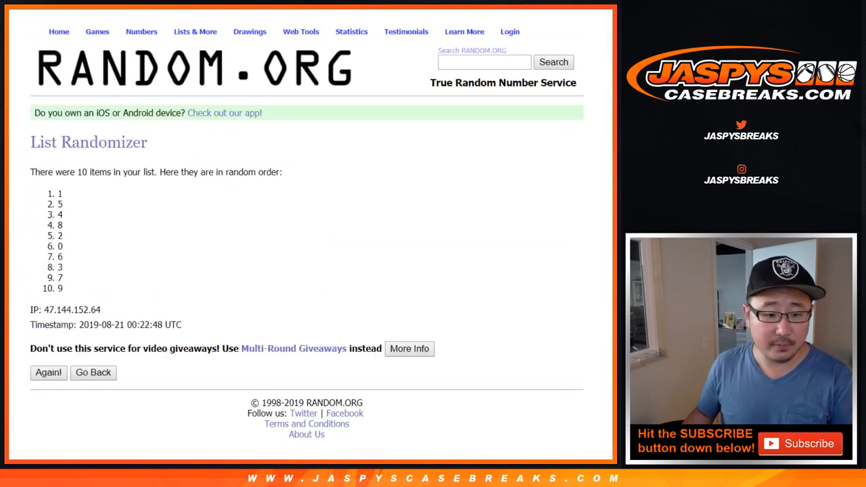
pyautogui.click(48, 372)
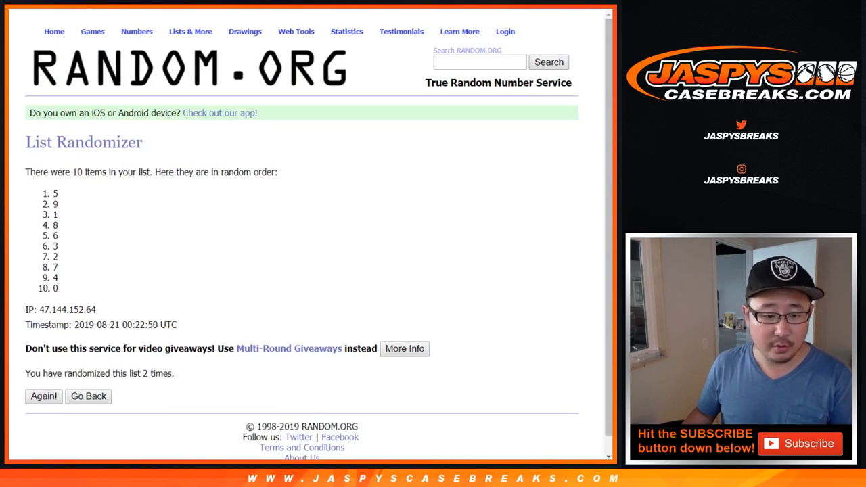
pyautogui.click(43, 395)
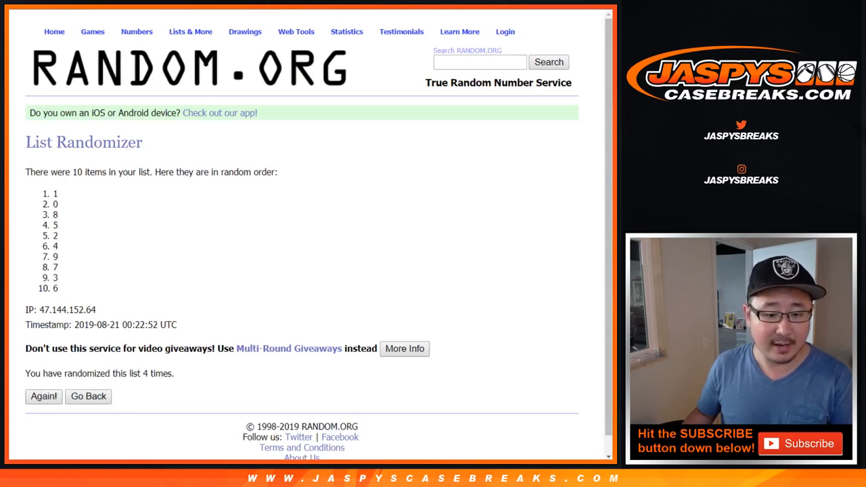
pyautogui.click(43, 396)
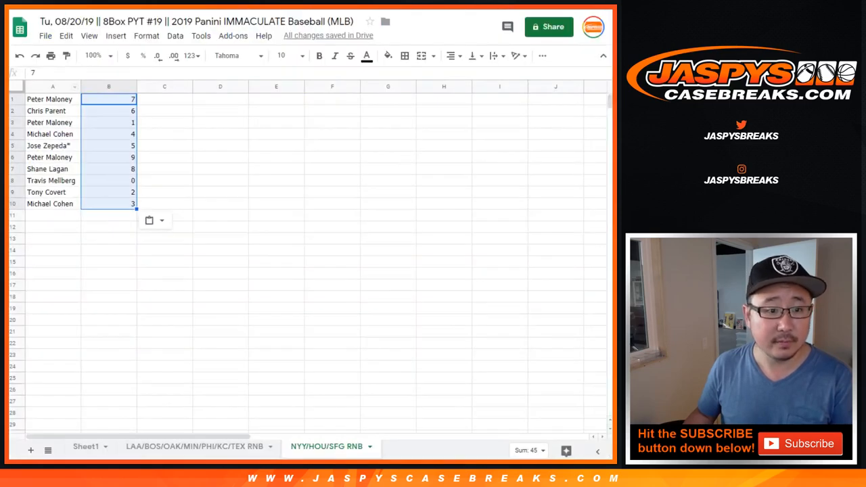
# Reformat the whole sheet in the default font at size 18 and review the buyer–digit rows
pyautogui.click(236, 56)
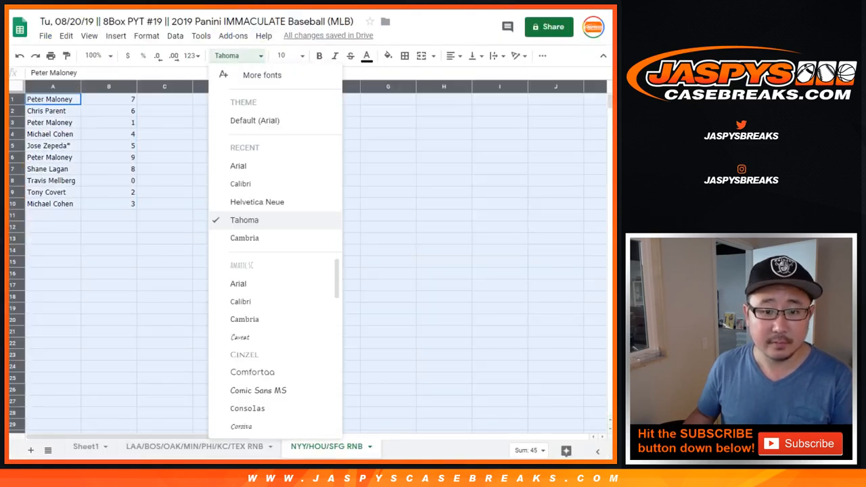
pyautogui.click(255, 120)
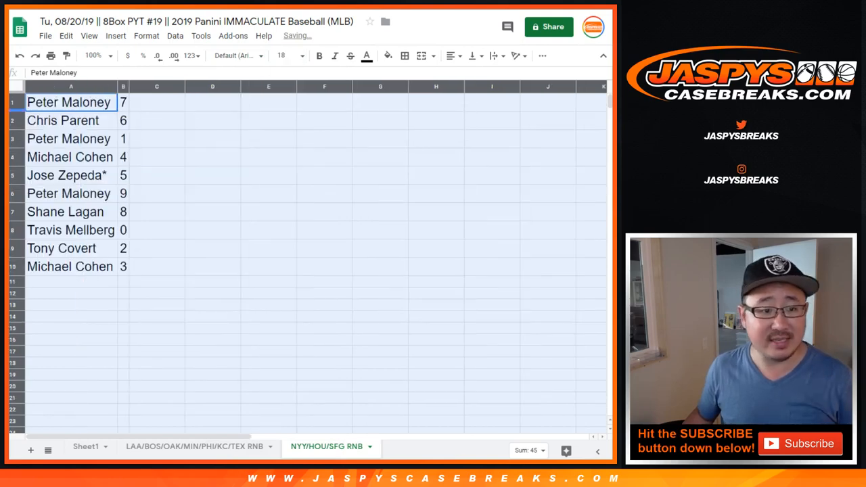
pyautogui.click(70, 157)
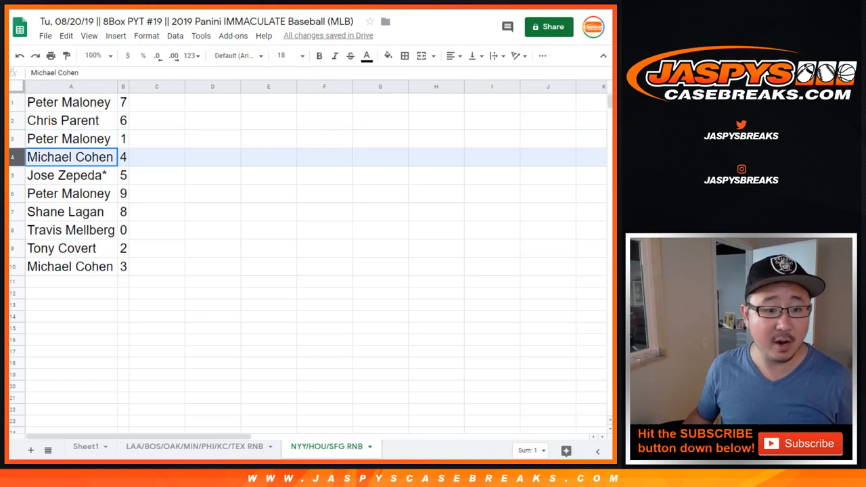
pyautogui.click(65, 176)
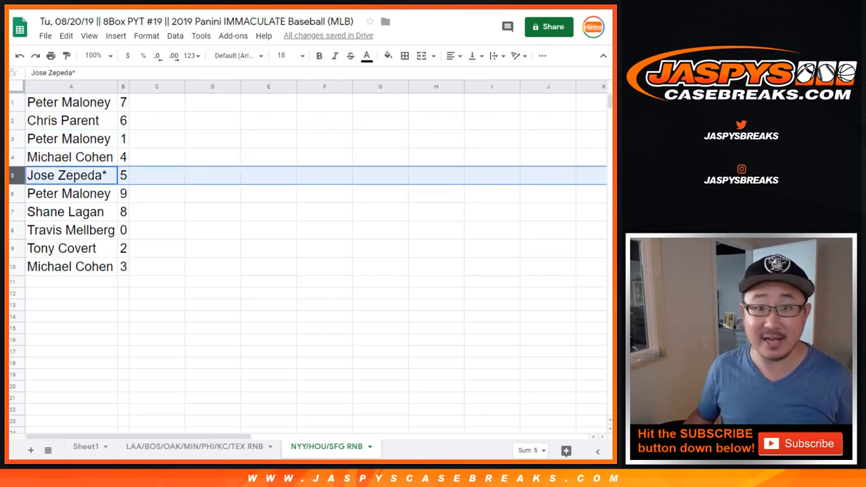
pyautogui.click(67, 211)
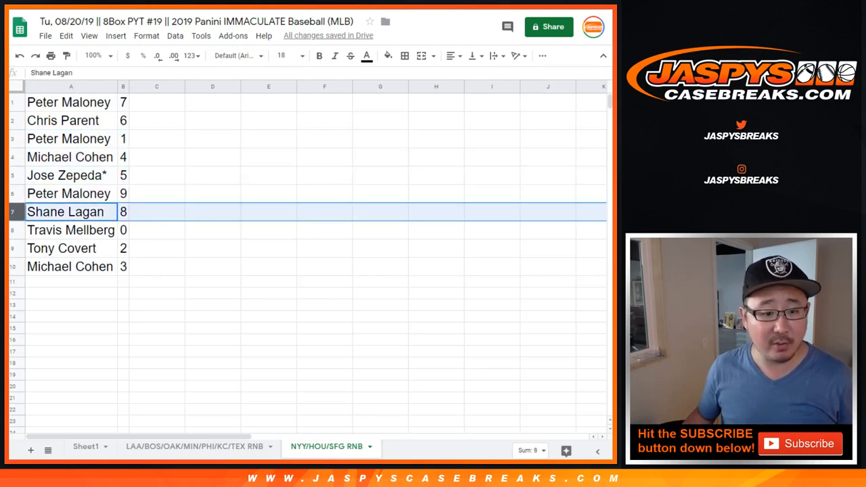
pyautogui.click(62, 249)
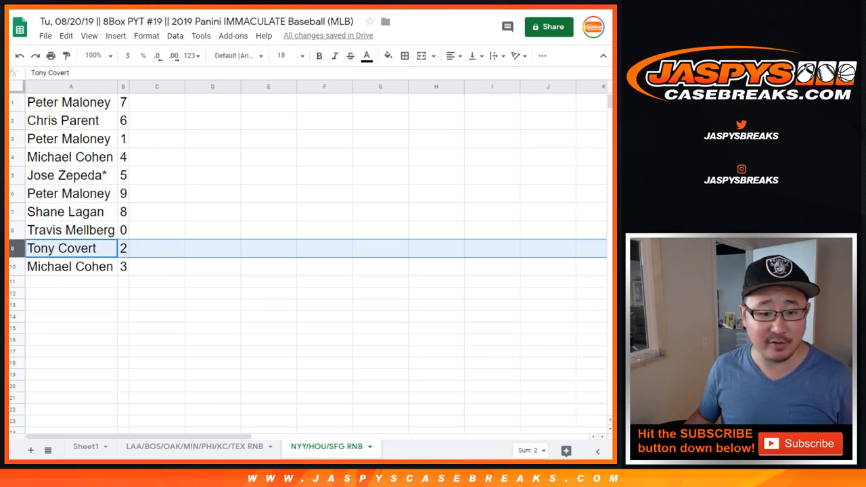
# Sort the buyer list by the digit column ascending from 0 to 9
pyautogui.click(70, 265)
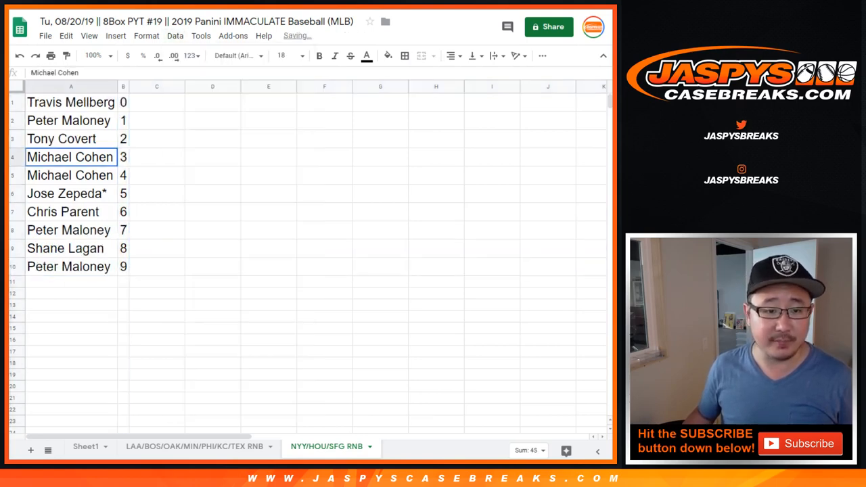
pyautogui.click(452, 55)
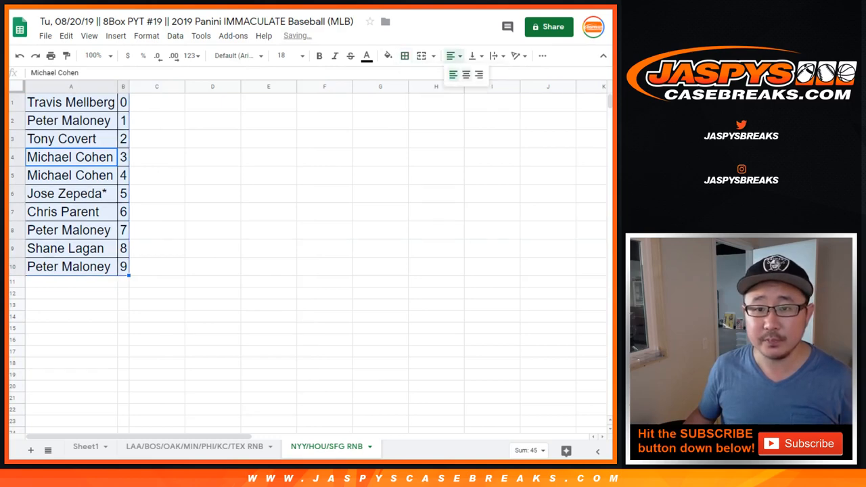